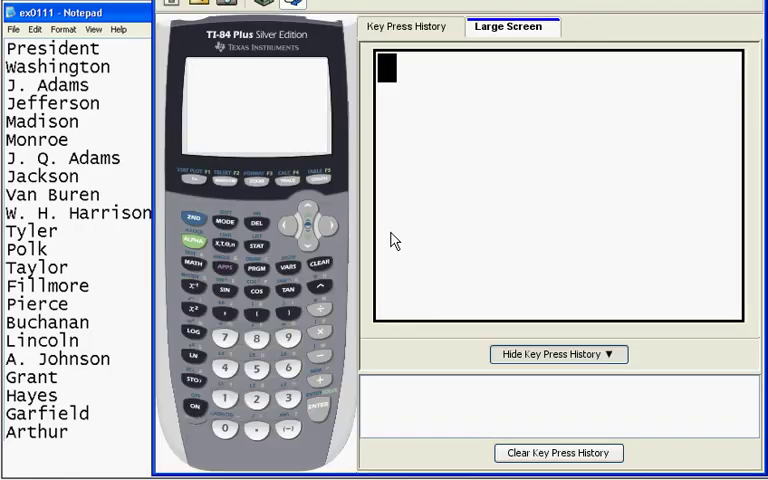
# Step: Open the STAT list editor showing data in L1 and L2, with L3 empty
pyautogui.click(256, 247)
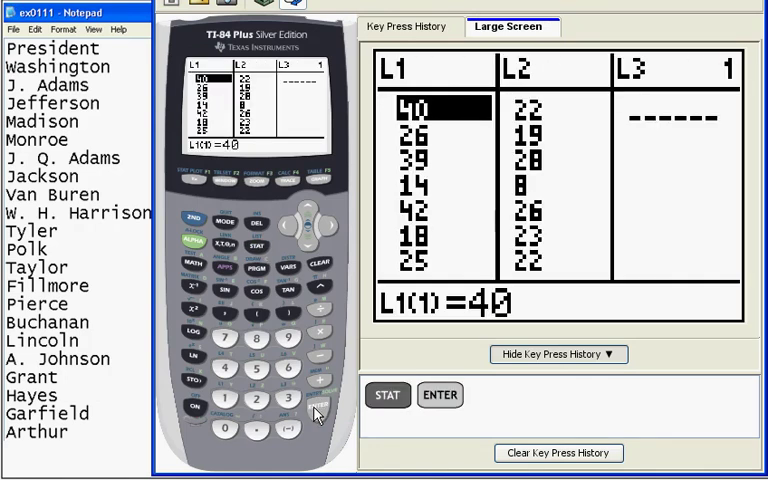
pyautogui.moveTo(565, 79)
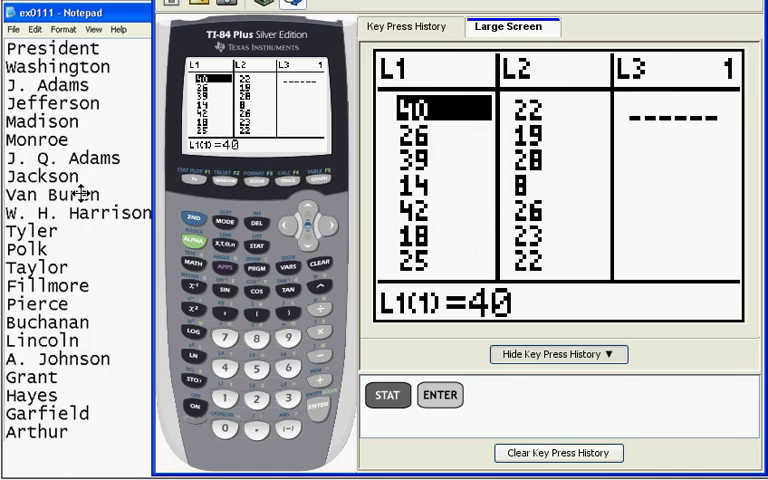
pyautogui.moveTo(635, 82)
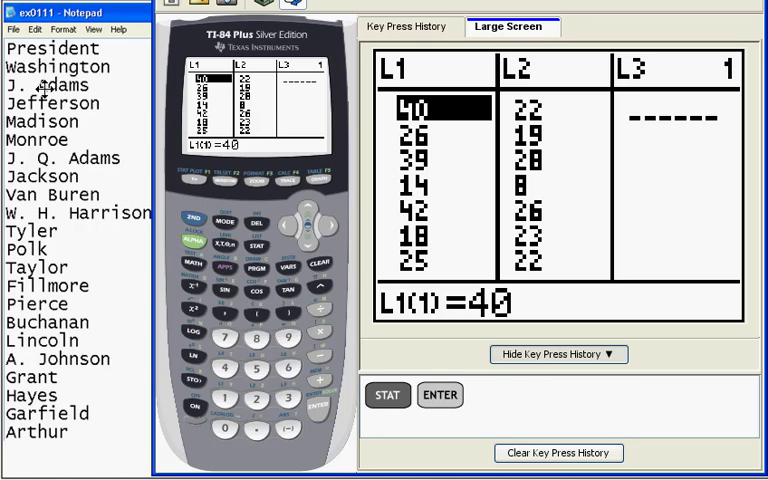
pyautogui.moveTo(48, 103)
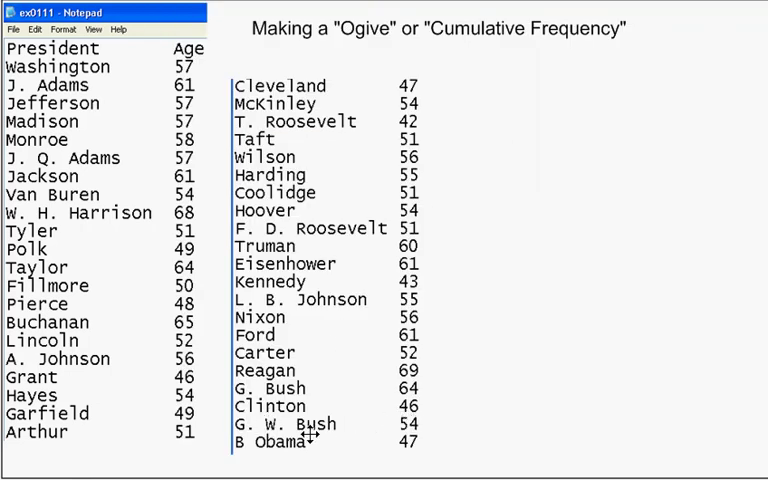
pyautogui.moveTo(324, 441)
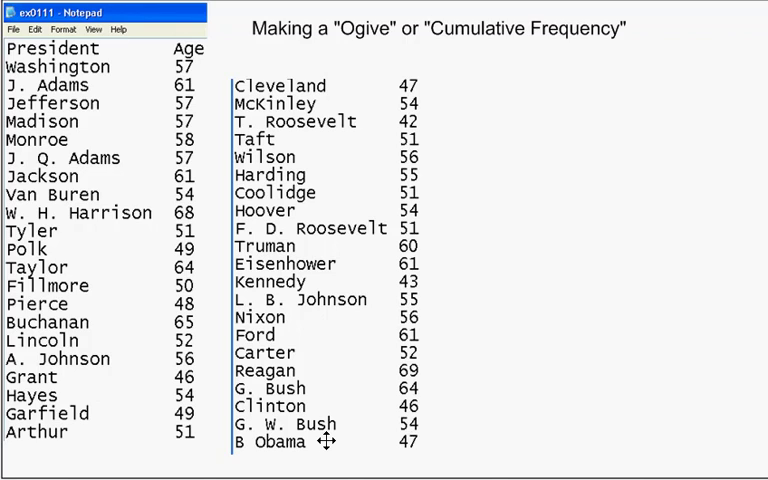
pyautogui.moveTo(399, 475)
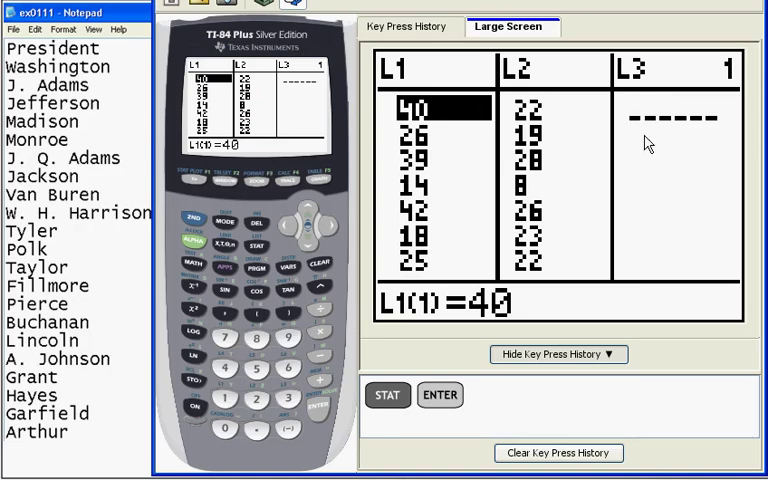
pyautogui.moveTo(632, 278)
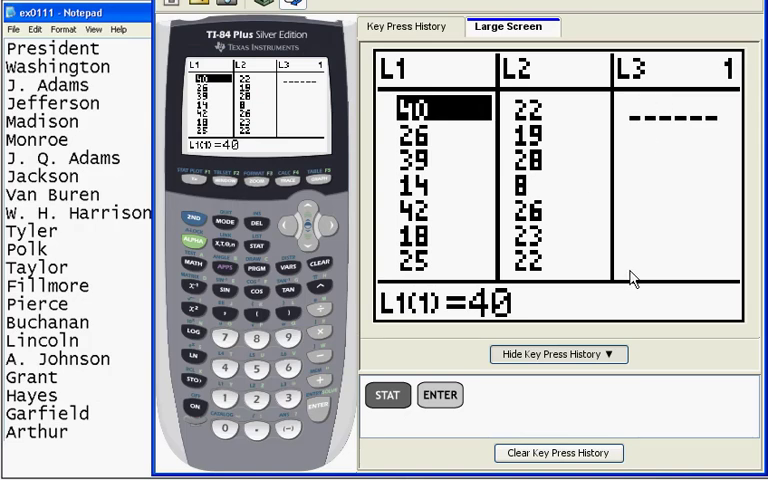
pyautogui.moveTo(622, 110)
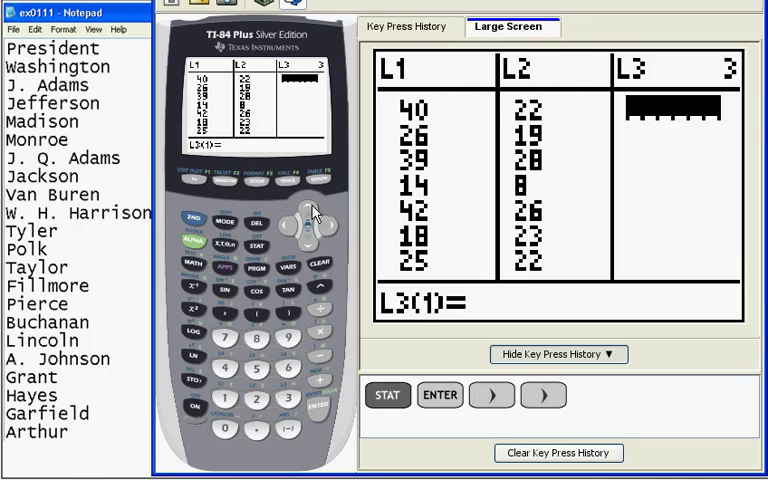
# Step: Highlight the L3 heading so the entry line reads 'L3 ='
pyautogui.click(594, 395)
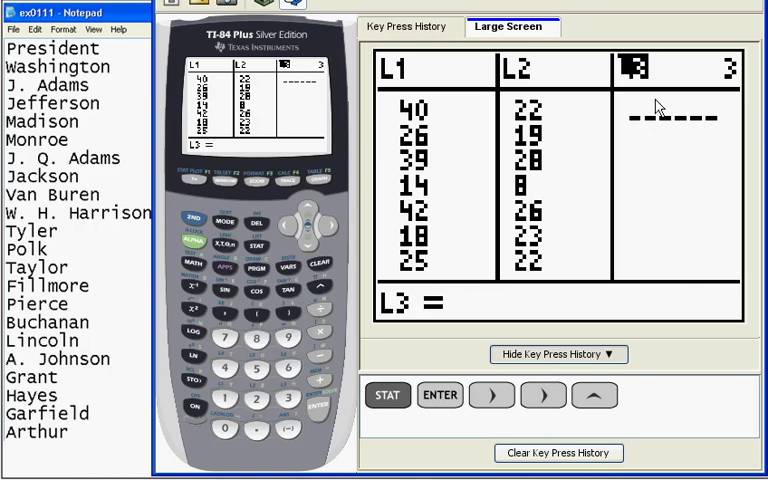
pyautogui.moveTo(659, 61)
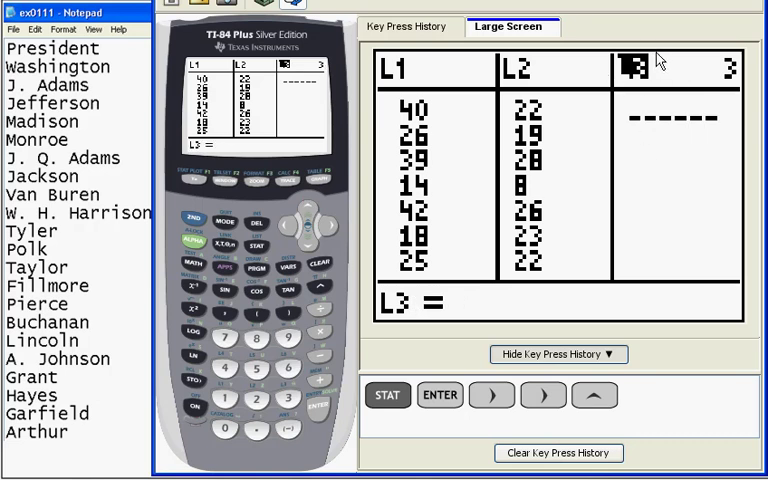
pyautogui.moveTo(558, 452)
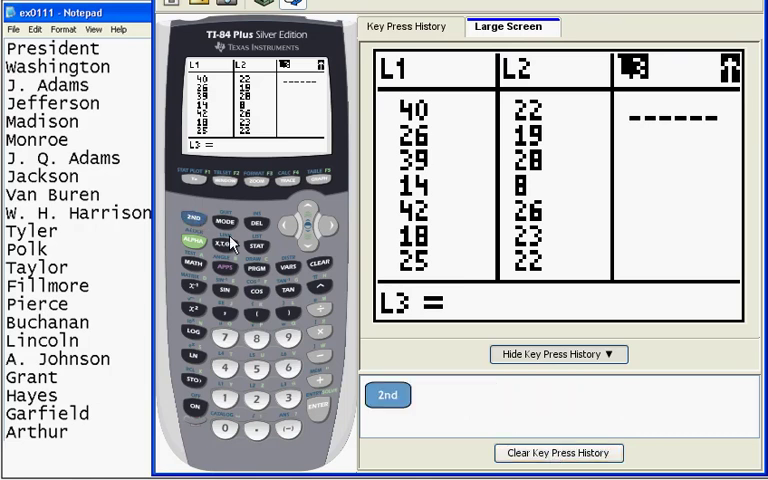
# Step: Define L3 as seq(X,1,42,1) to list 1 through 42, then view L4
pyautogui.click(257, 246)
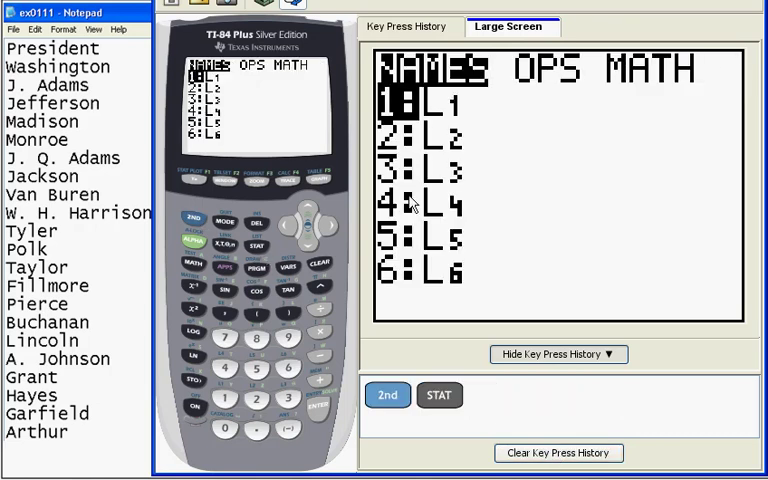
pyautogui.click(328, 226)
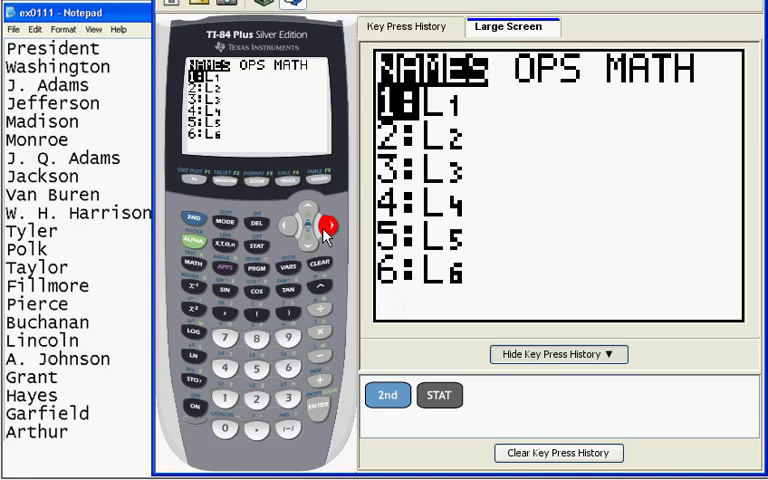
pyautogui.click(321, 224)
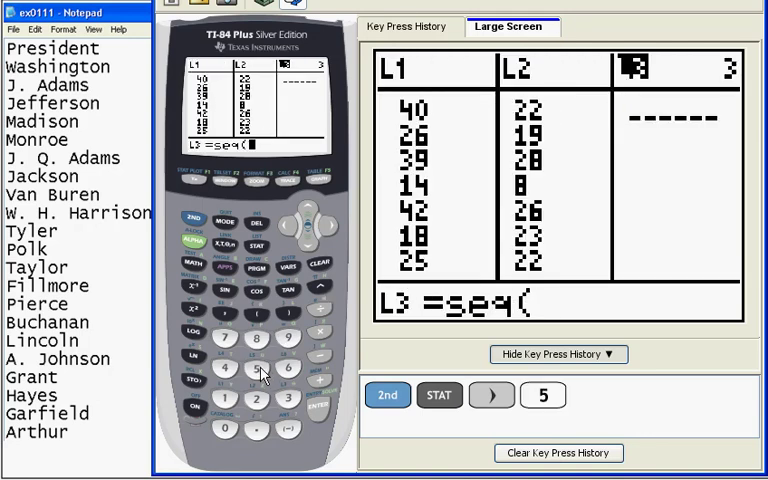
pyautogui.moveTo(248, 278)
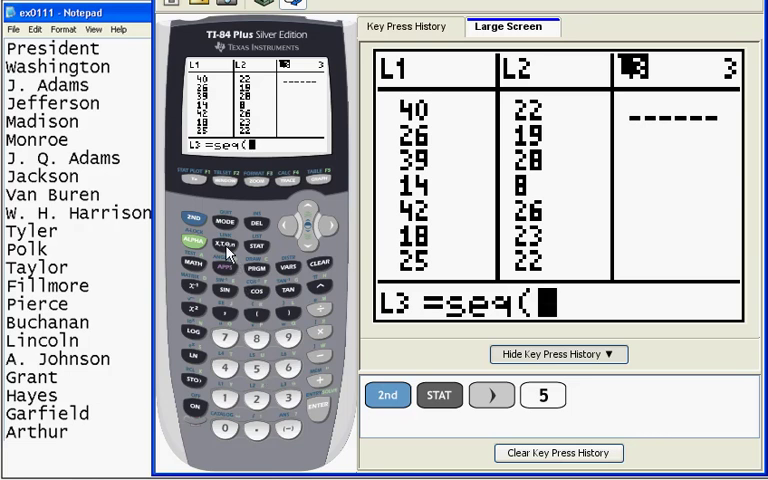
pyautogui.click(230, 245)
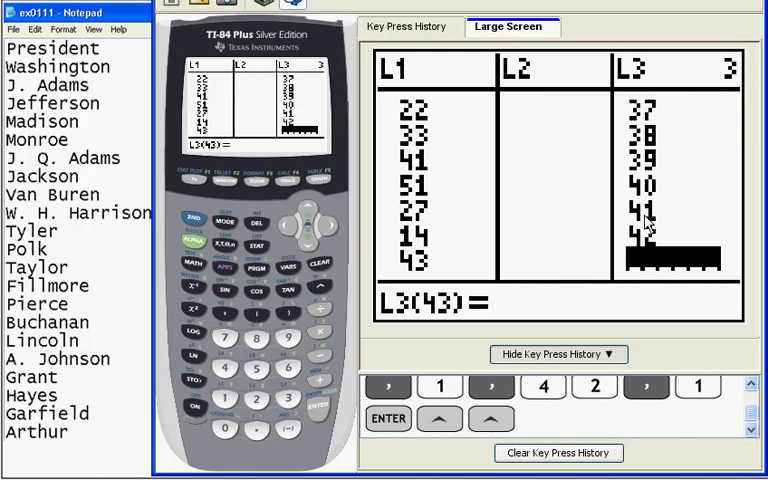
pyautogui.click(318, 263)
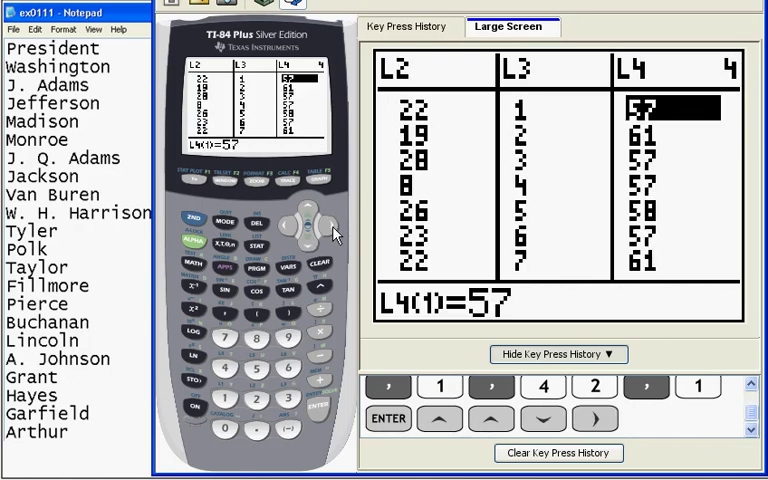
pyautogui.moveTo(581, 202)
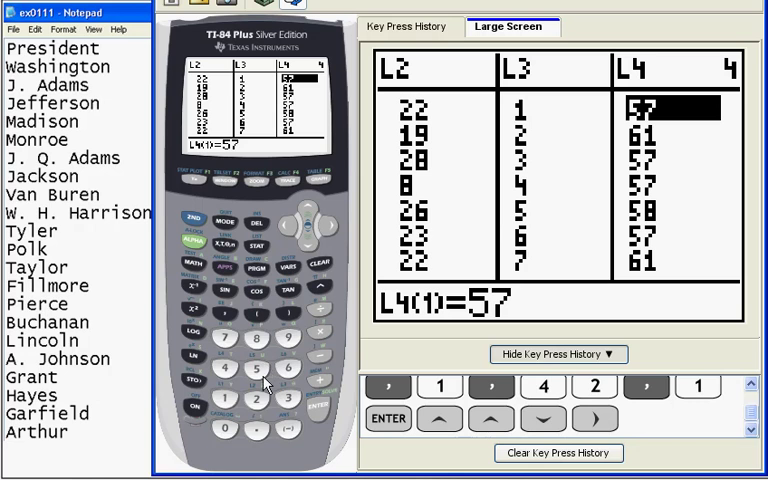
pyautogui.moveTo(292, 428)
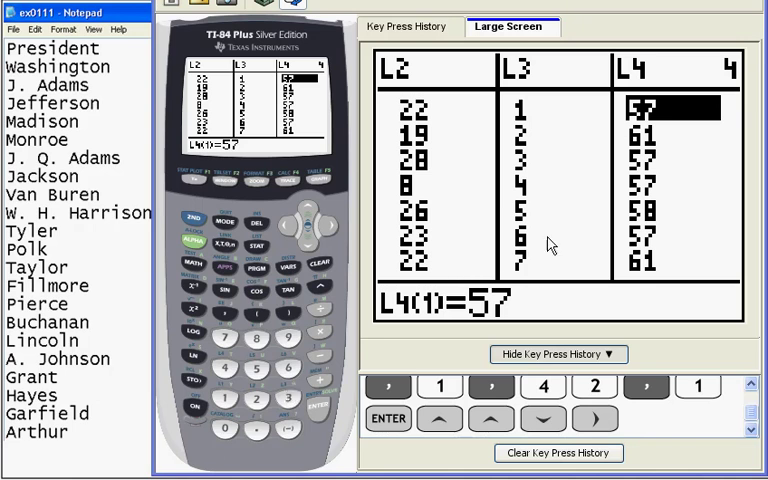
pyautogui.moveTo(617, 218)
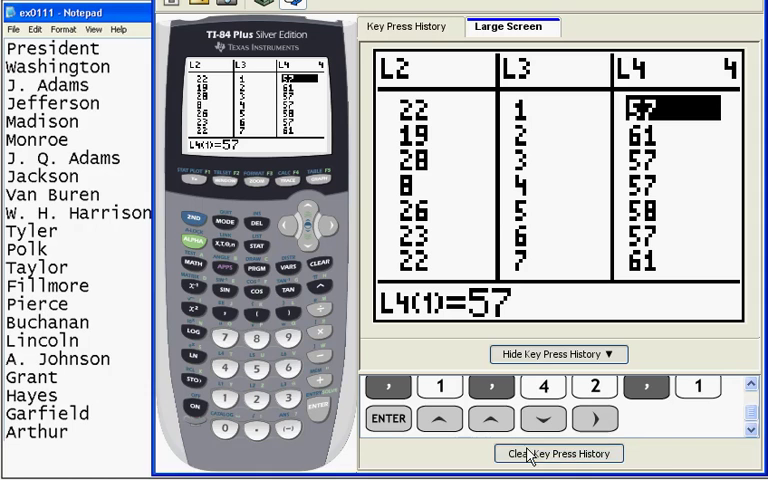
# Step: Clear the key press history before quitting the list editor
pyautogui.click(215, 221)
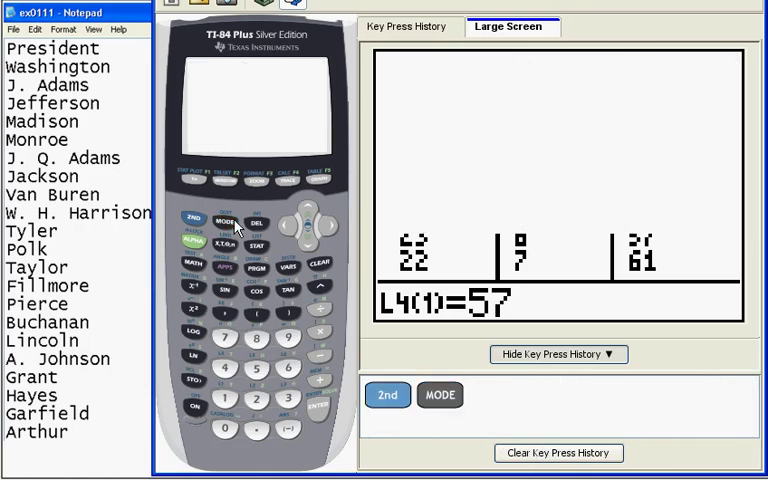
# Step: Run SortA(L4) and check the ascending ages (42, 43, 46...) in the list editor
pyautogui.click(256, 247)
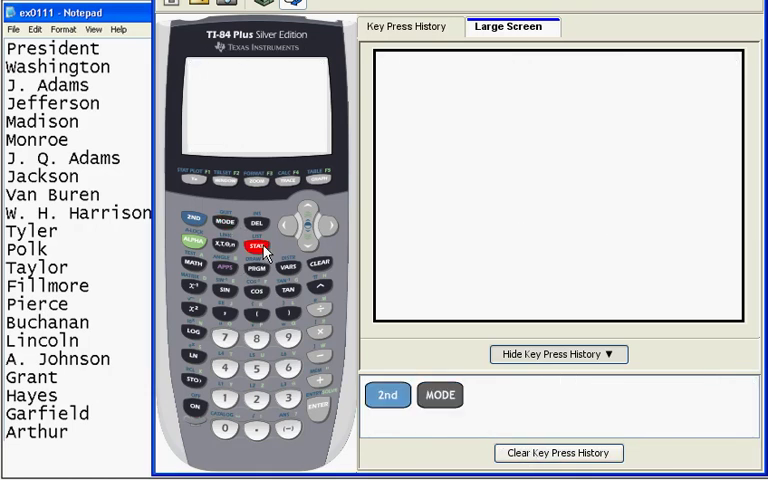
pyautogui.click(256, 246)
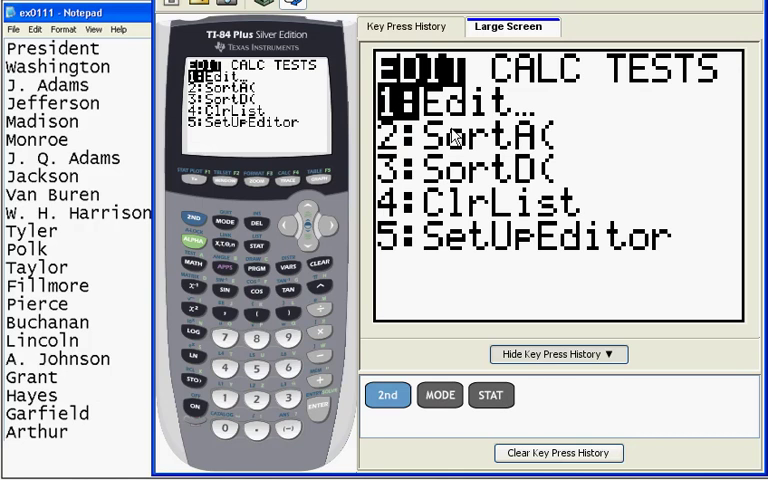
pyautogui.moveTo(503, 145)
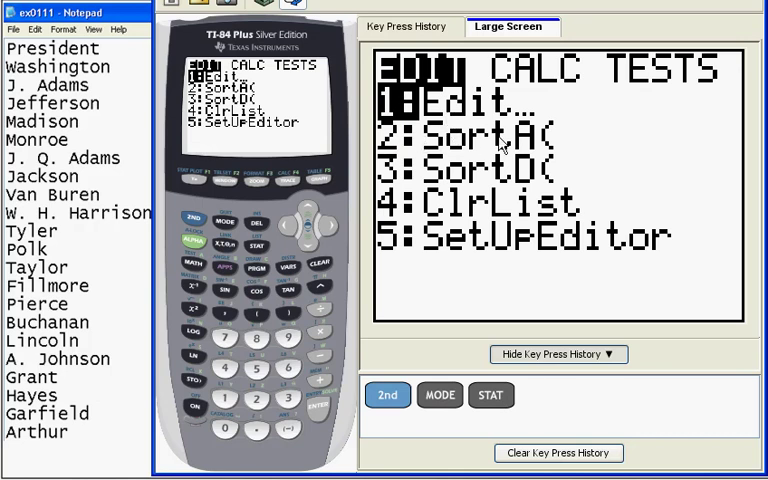
pyautogui.moveTo(313, 413)
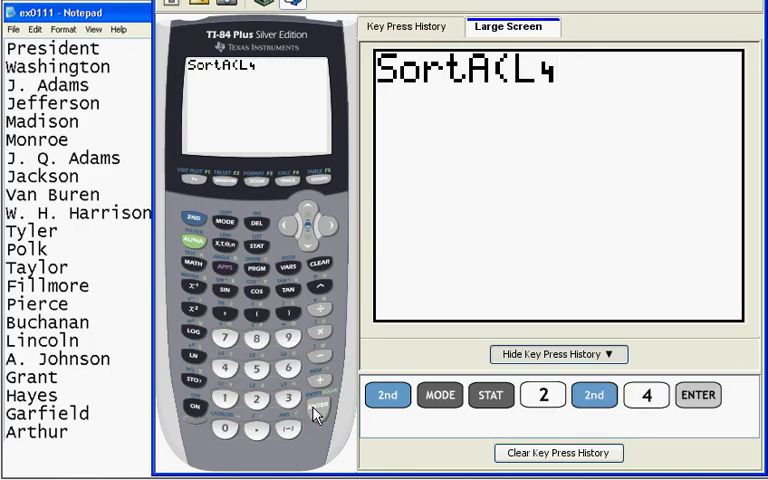
pyautogui.click(697, 395)
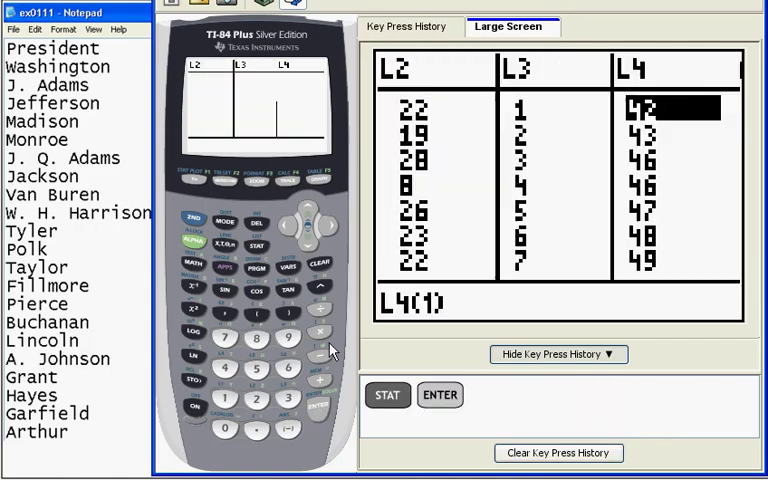
pyautogui.click(440, 395)
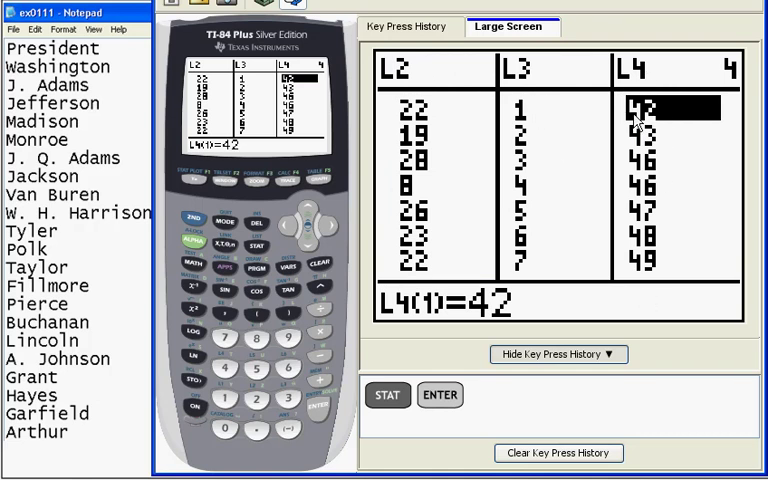
pyautogui.moveTo(593, 221)
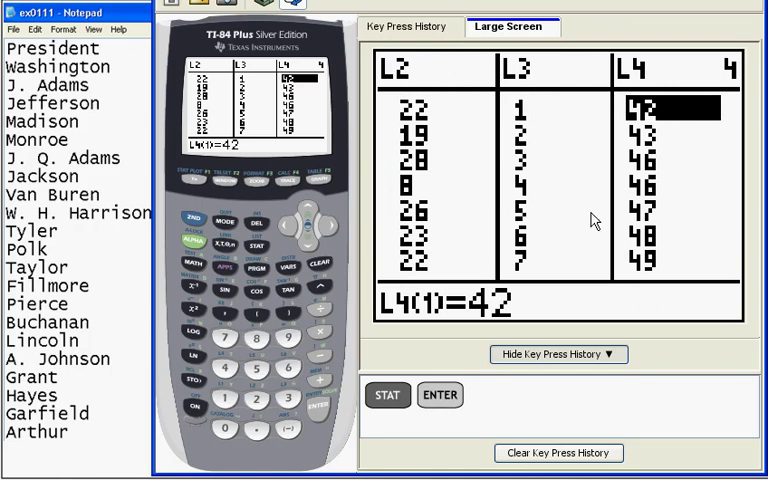
pyautogui.moveTo(584, 222)
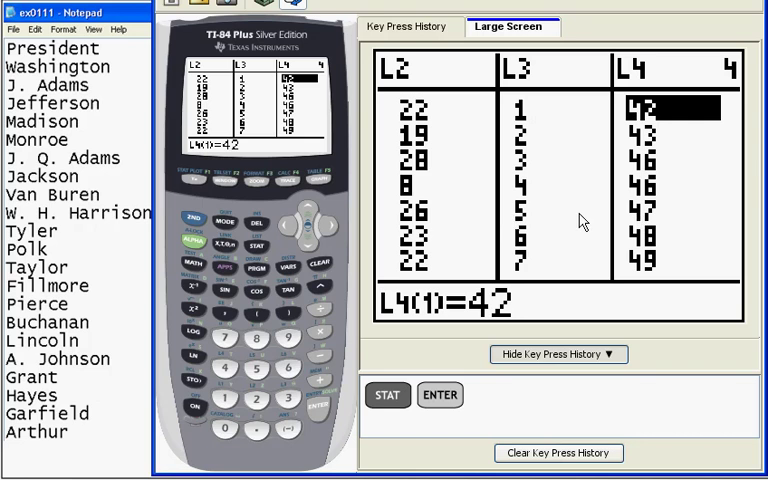
pyautogui.moveTo(640, 213)
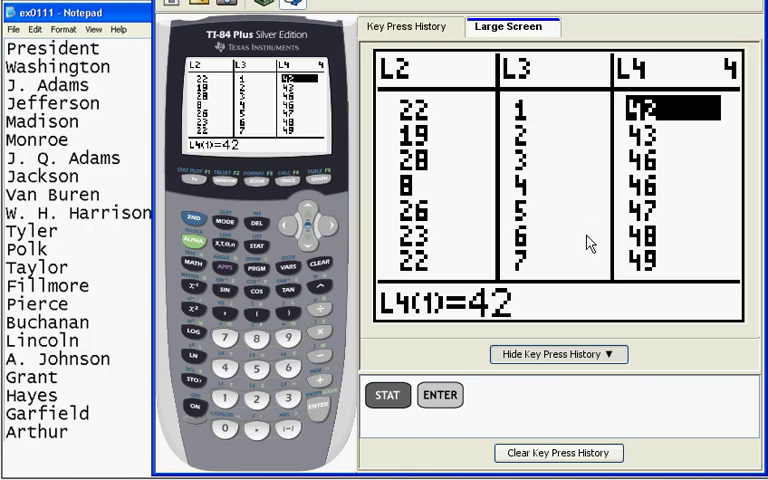
pyautogui.moveTo(283, 248)
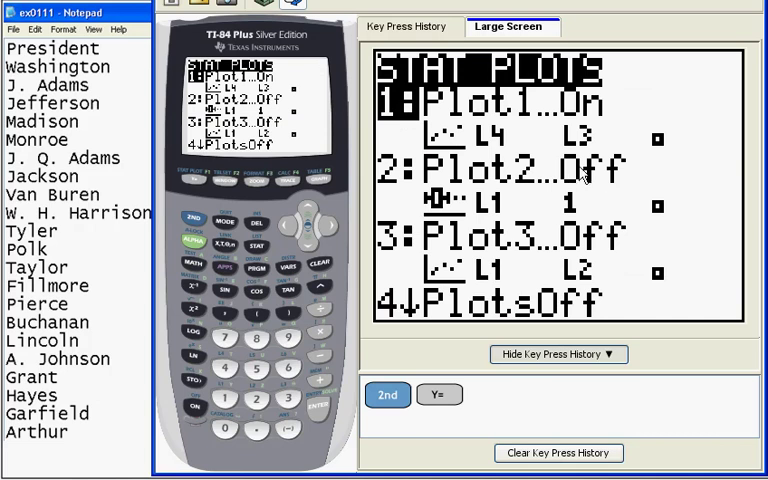
pyautogui.moveTo(388, 191)
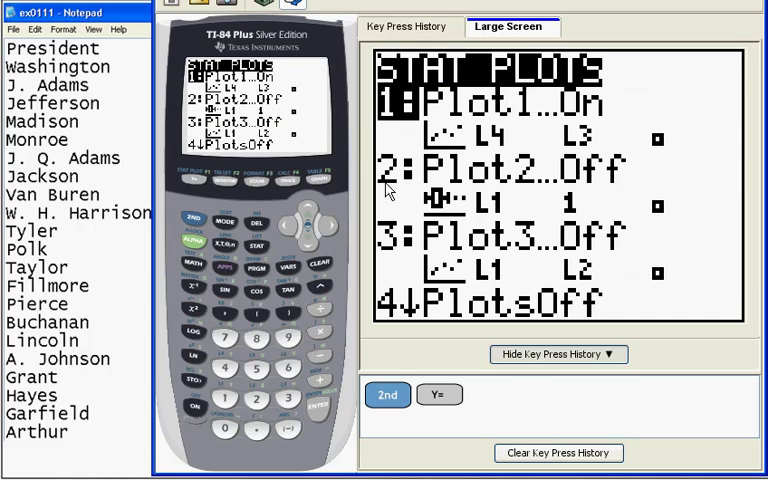
pyautogui.moveTo(358, 263)
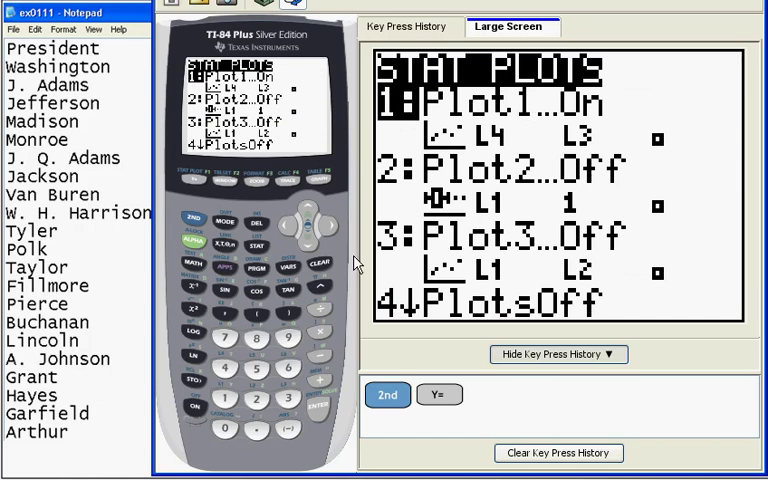
# Step: Open Plot1 settings: on, scatter type, Xlist L4, Ylist L3
pyautogui.click(319, 406)
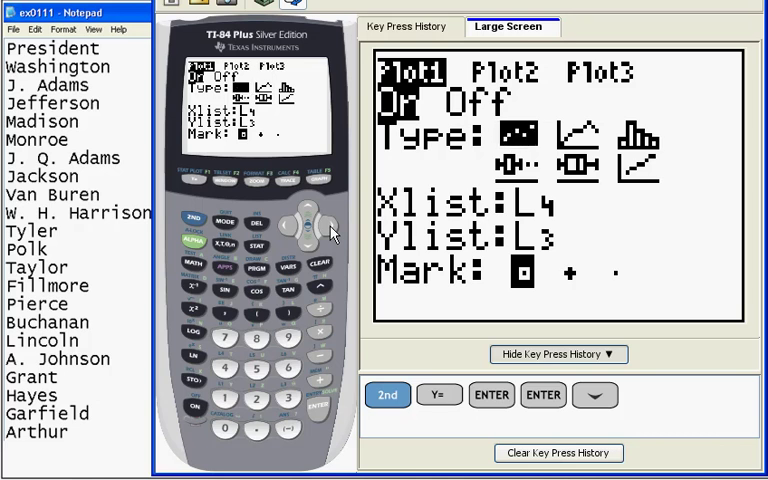
pyautogui.moveTo(313, 250)
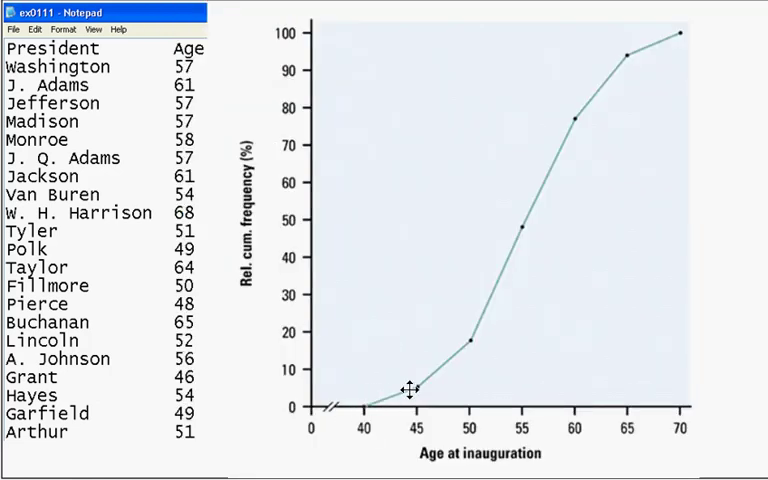
pyautogui.moveTo(320, 327)
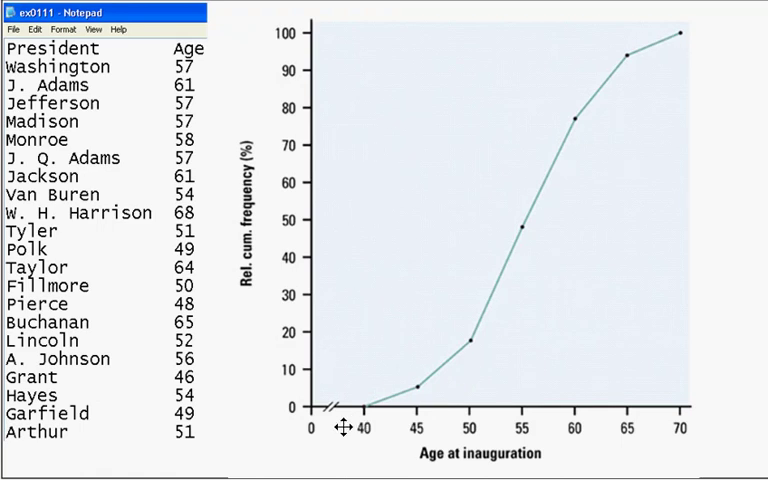
pyautogui.moveTo(345, 428)
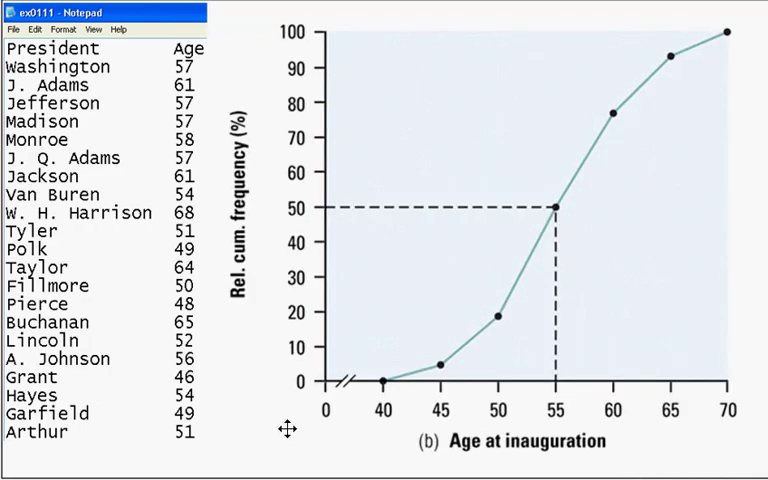
pyautogui.moveTo(352, 208)
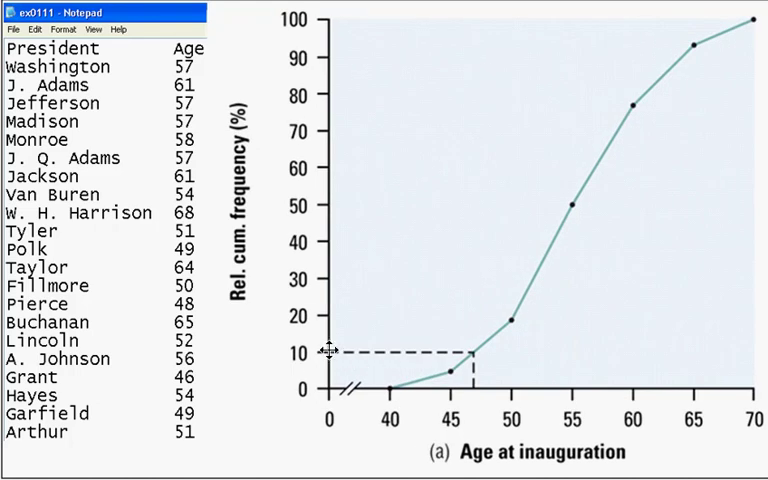
pyautogui.moveTo(470, 351)
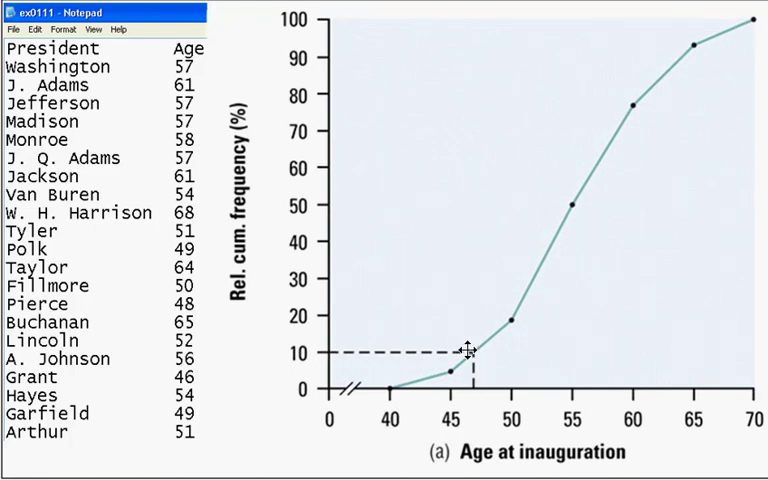
pyautogui.moveTo(475, 388)
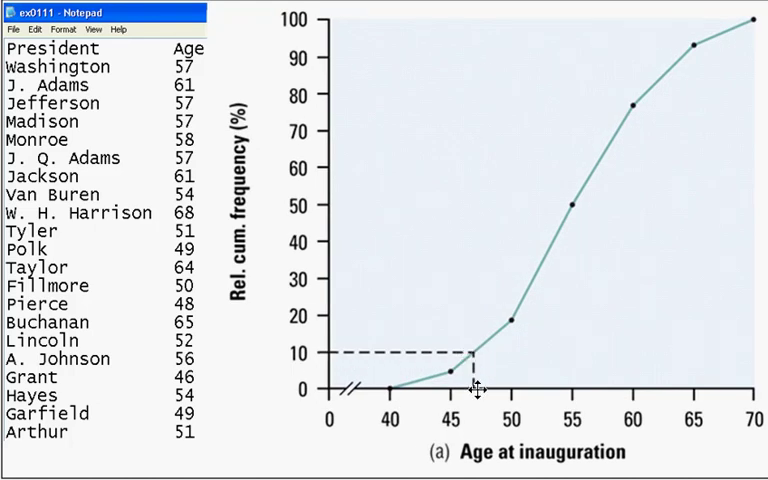
pyautogui.moveTo(415, 368)
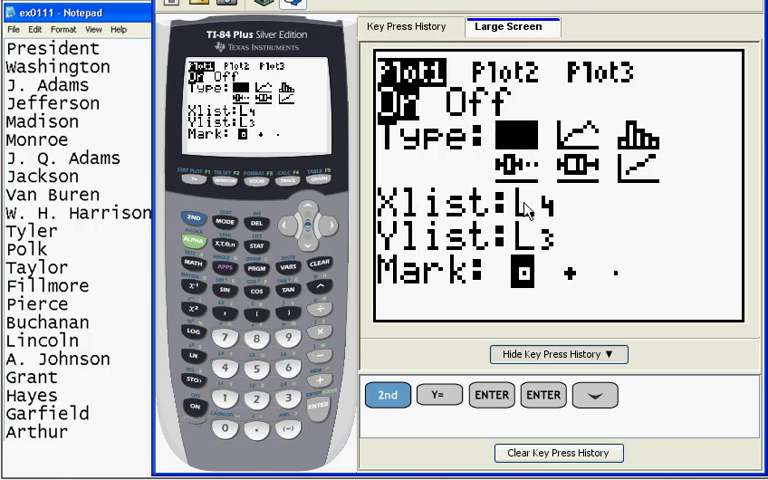
pyautogui.moveTo(537, 249)
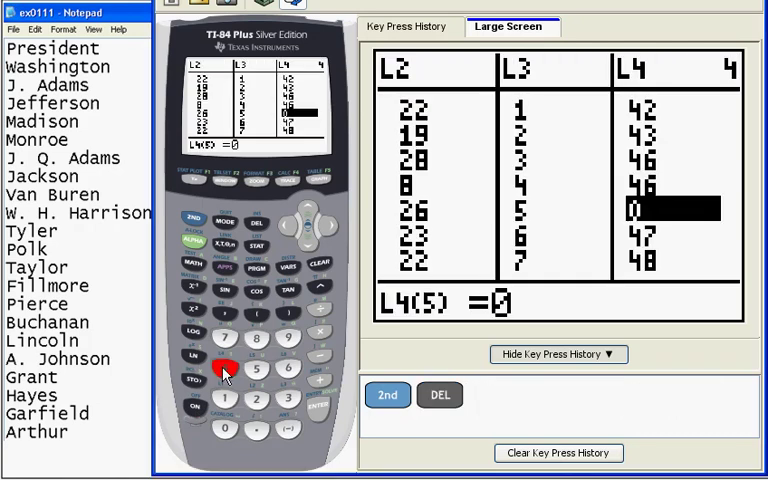
# Step: Insert 47 as L4's fifth entry and graph the L4-versus-L3 scatter plot
pyautogui.click(224, 367)
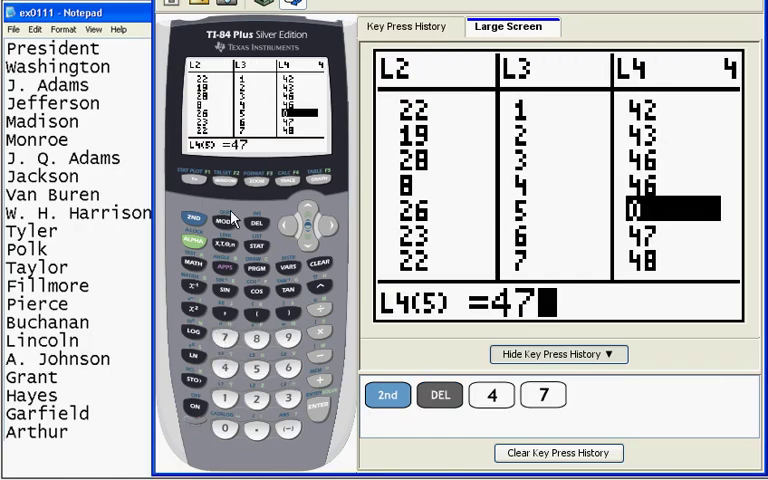
pyautogui.click(311, 180)
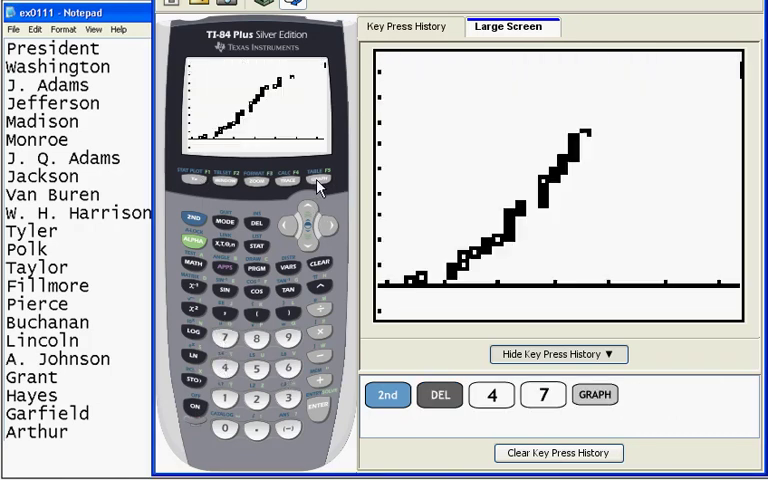